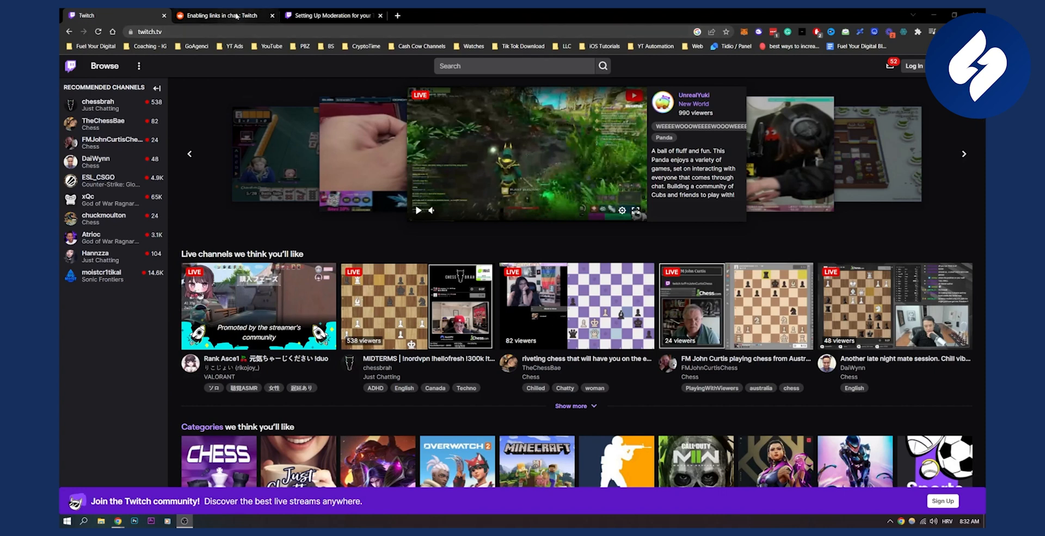
- Bring the Reddit thread 'Enabling links in chat : Twitch' to the front
left_click(331, 15)
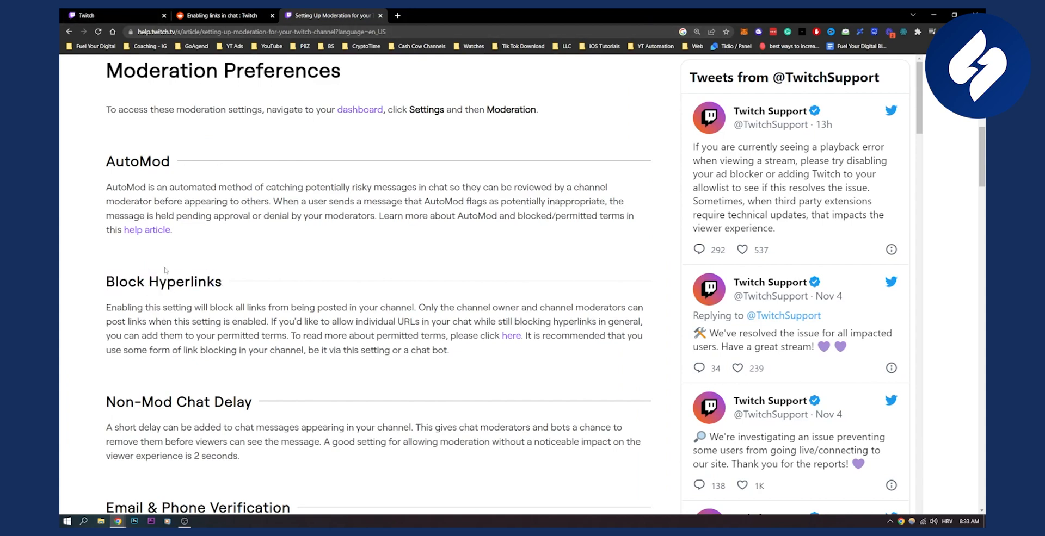